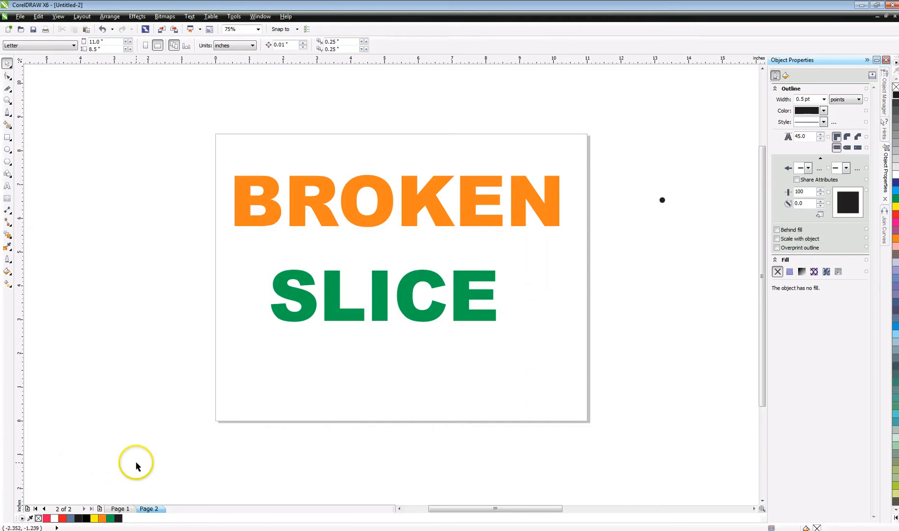
{"action": "mouse_move", "coordinate": [137, 467]}
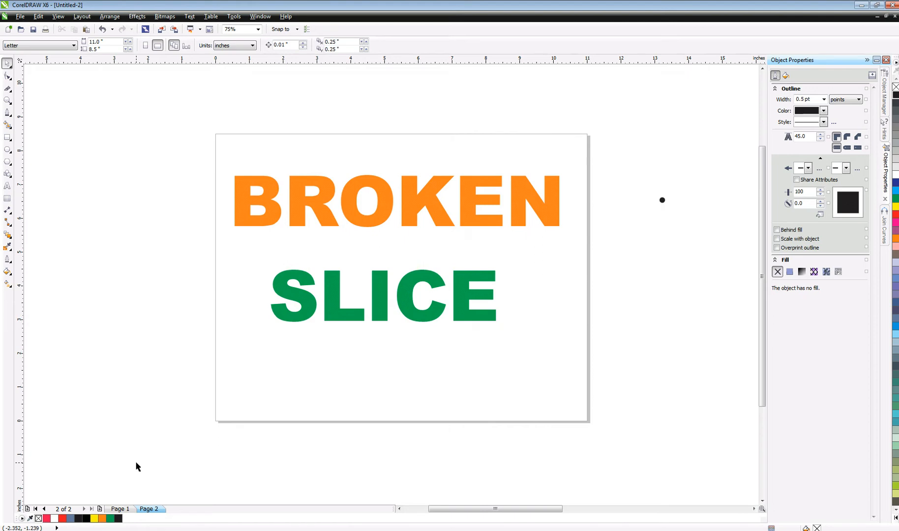
{"action": "mouse_move", "coordinate": [141, 467]}
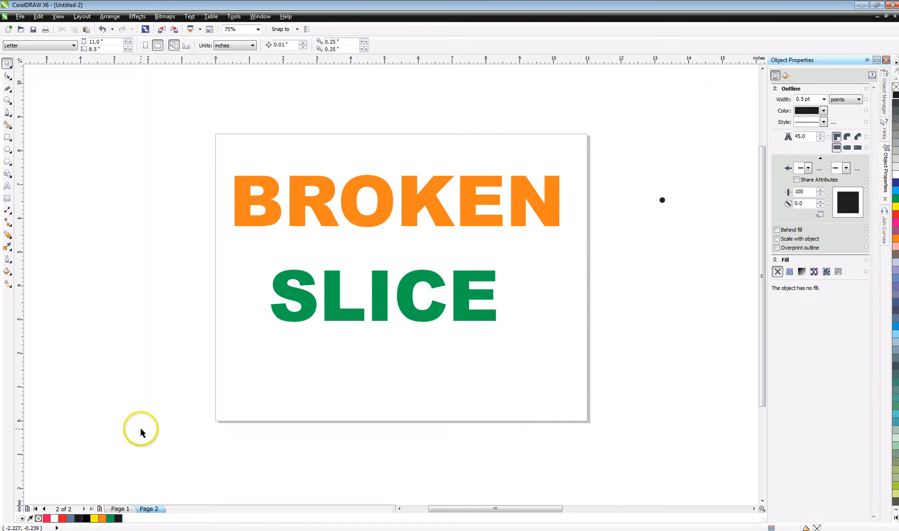
{"action": "mouse_move", "coordinate": [274, 245]}
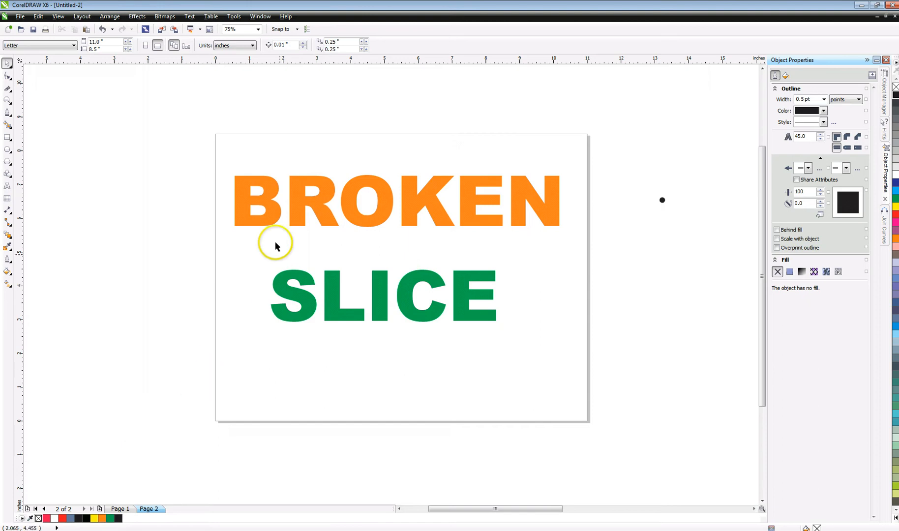
{"action": "mouse_move", "coordinate": [164, 311]}
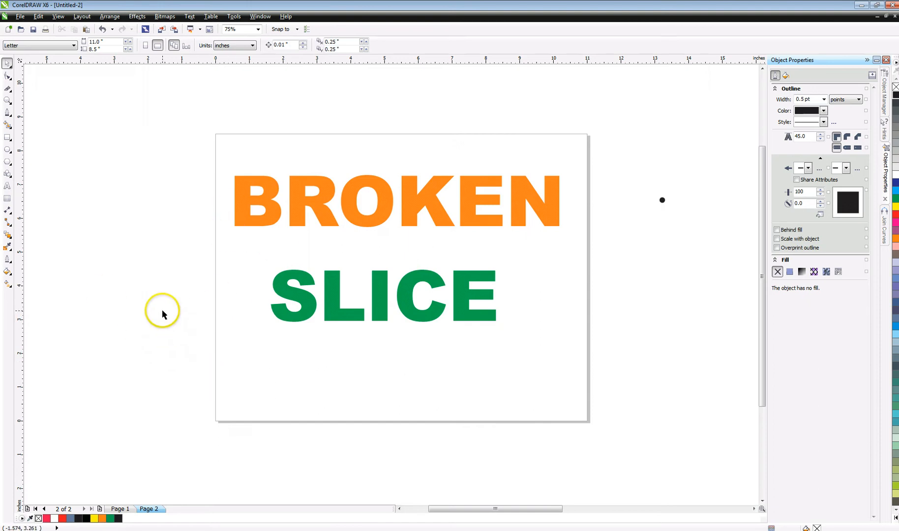
{"action": "mouse_move", "coordinate": [247, 215]}
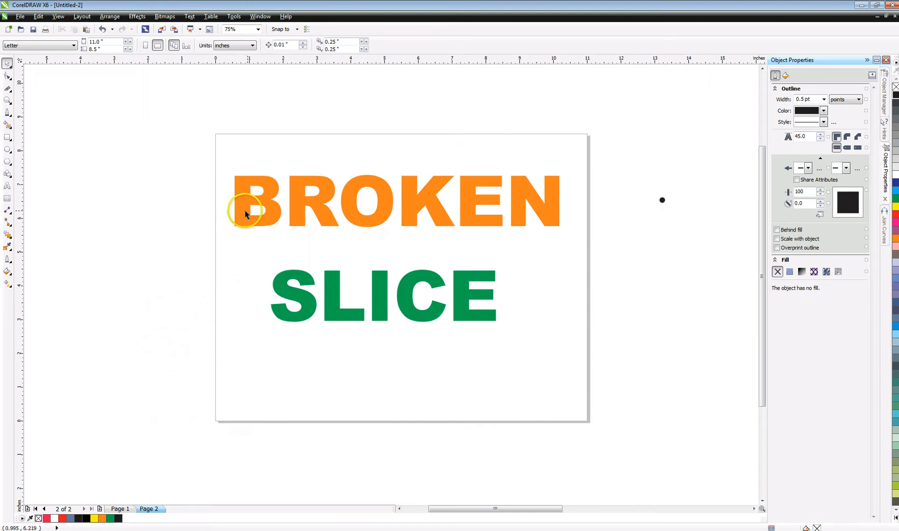
{"action": "mouse_move", "coordinate": [182, 241]}
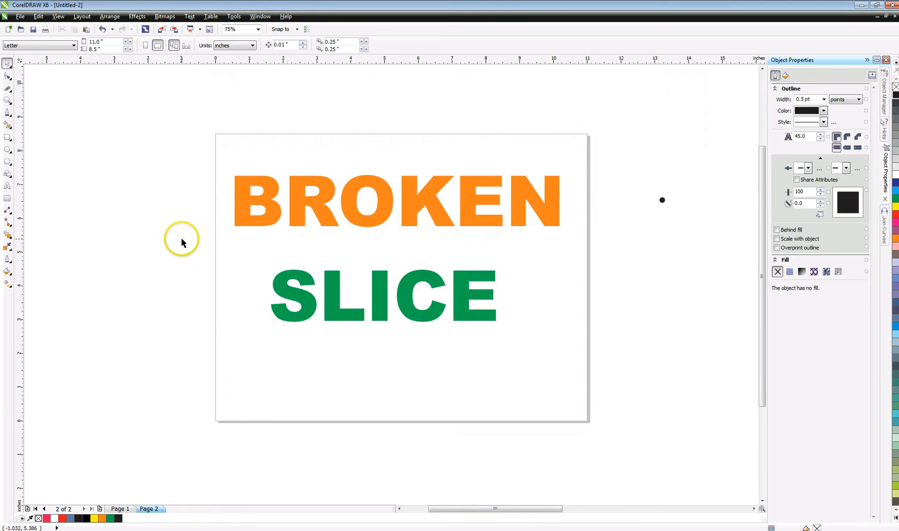
{"action": "mouse_move", "coordinate": [200, 257]}
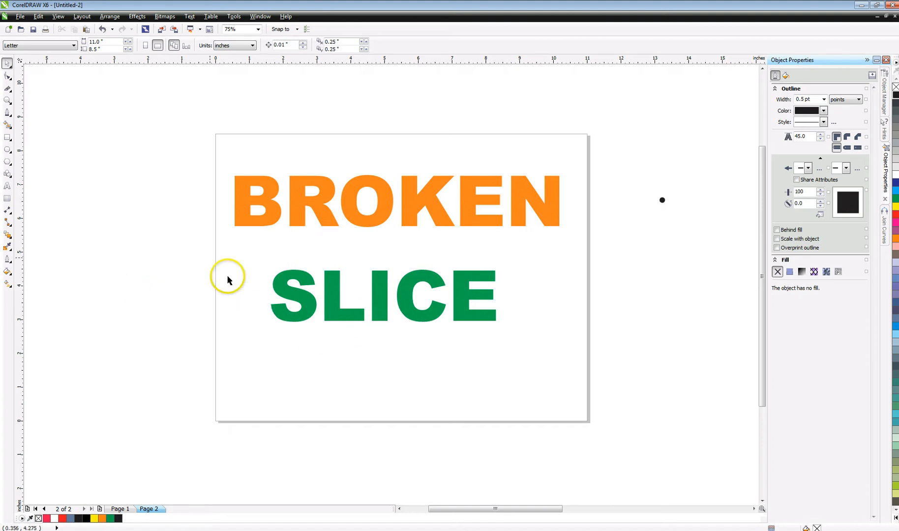
{"action": "mouse_move", "coordinate": [395, 283]}
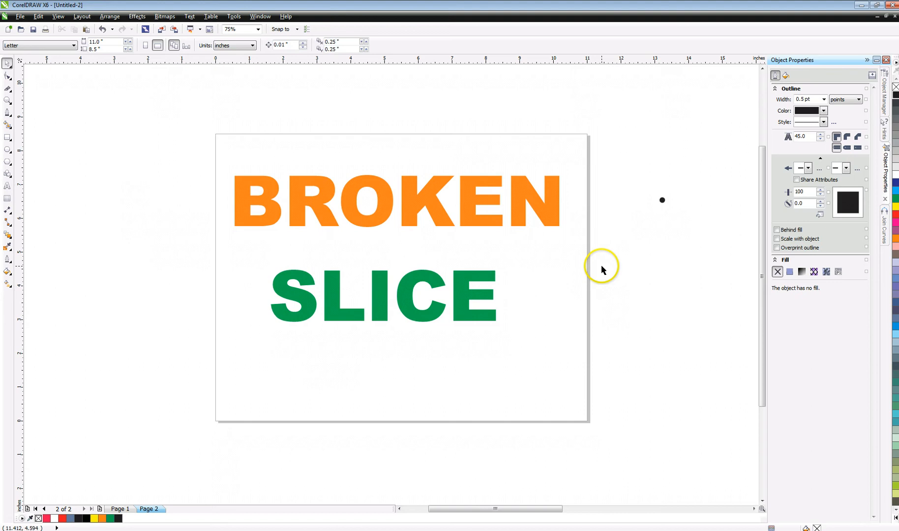
{"action": "mouse_move", "coordinate": [584, 233]}
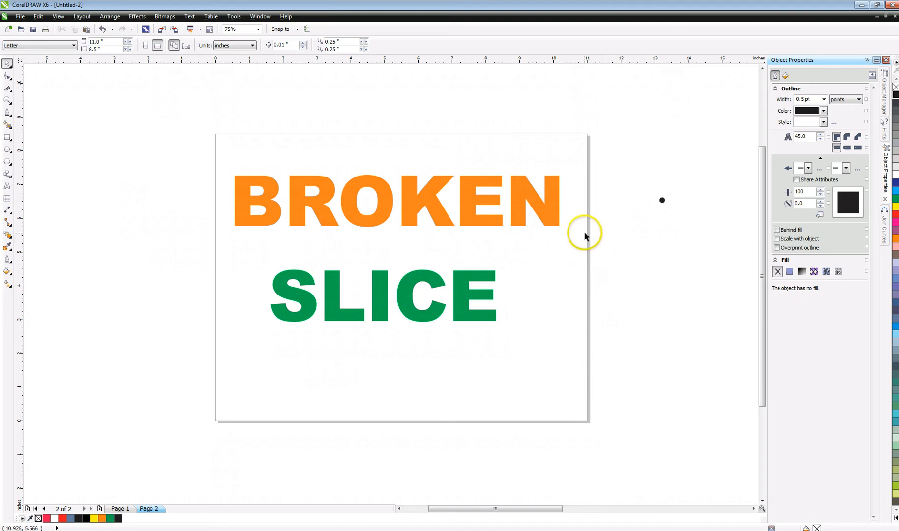
{"action": "mouse_move", "coordinate": [642, 210]}
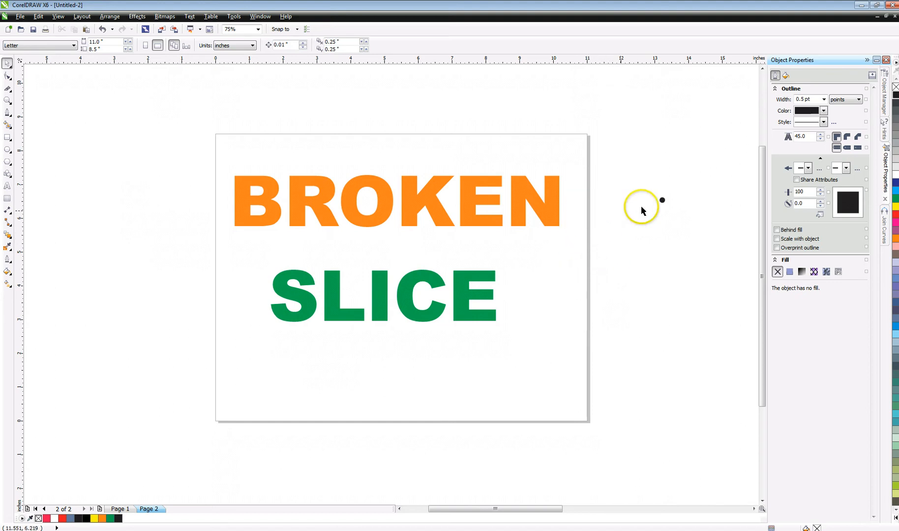
{"action": "mouse_move", "coordinate": [47, 175]}
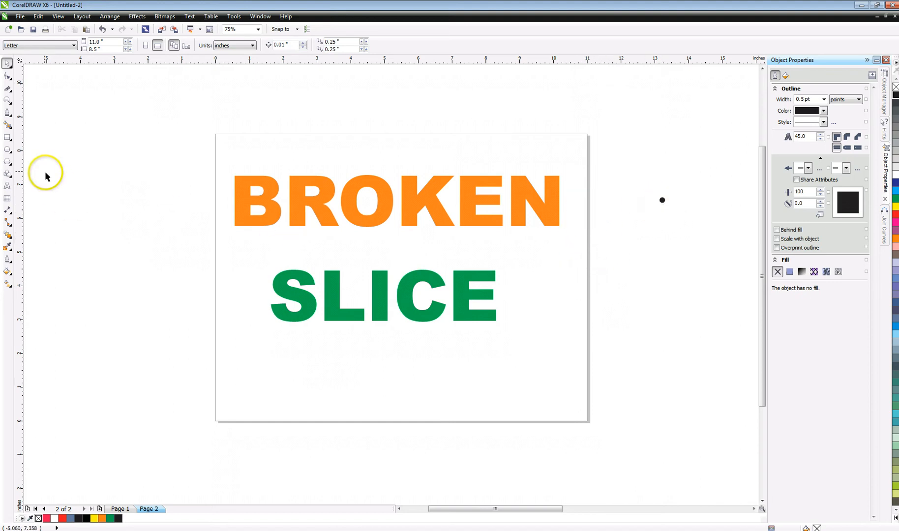
{"action": "mouse_move", "coordinate": [7, 149]}
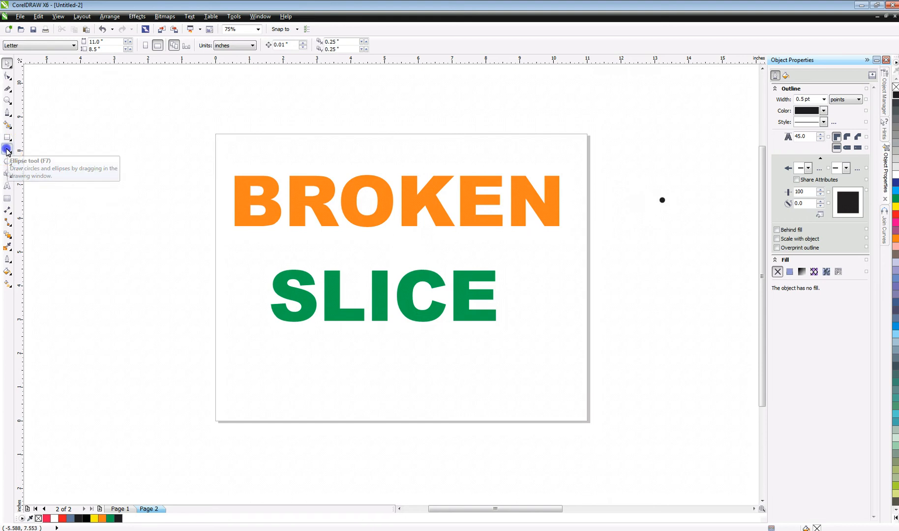
- Nudge the small black dot beside the page slightly further to the right
{"action": "left_click", "coordinate": [7, 149]}
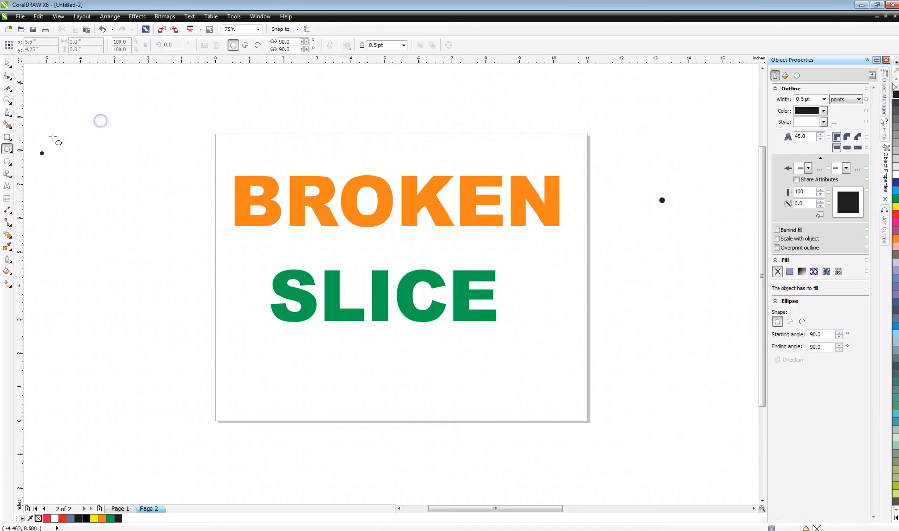
{"action": "left_click", "coordinate": [7, 64]}
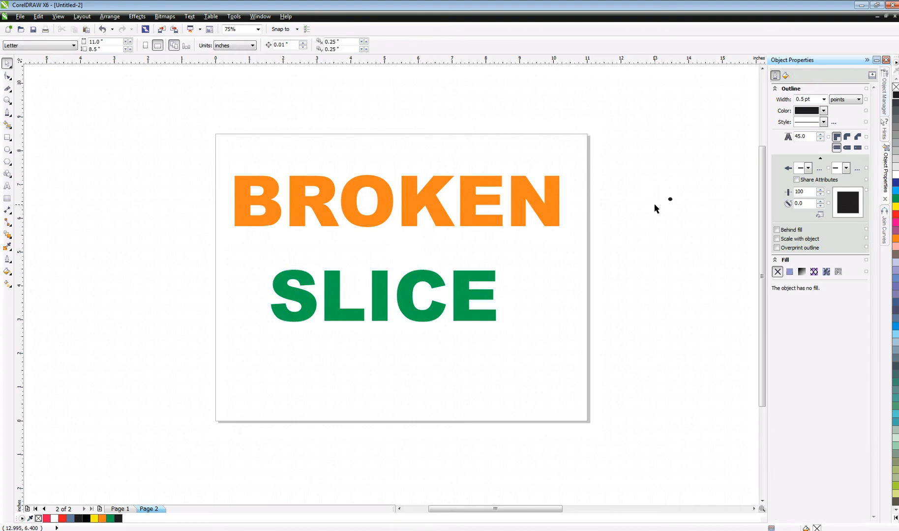
{"action": "mouse_move", "coordinate": [223, 210]}
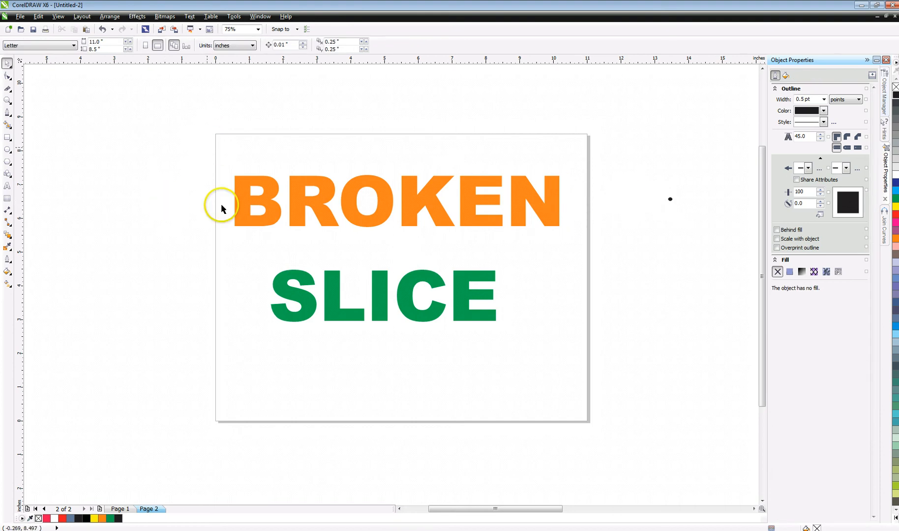
{"action": "mouse_move", "coordinate": [193, 242]}
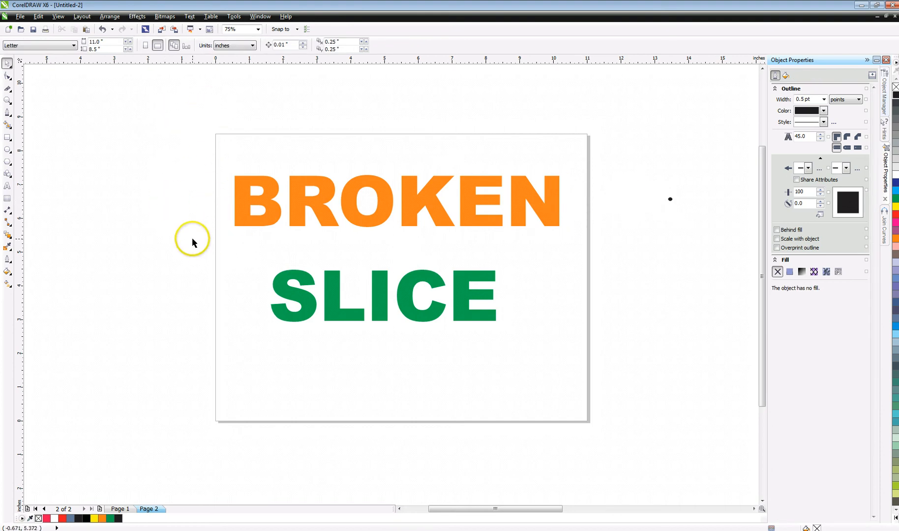
{"action": "mouse_move", "coordinate": [227, 267]}
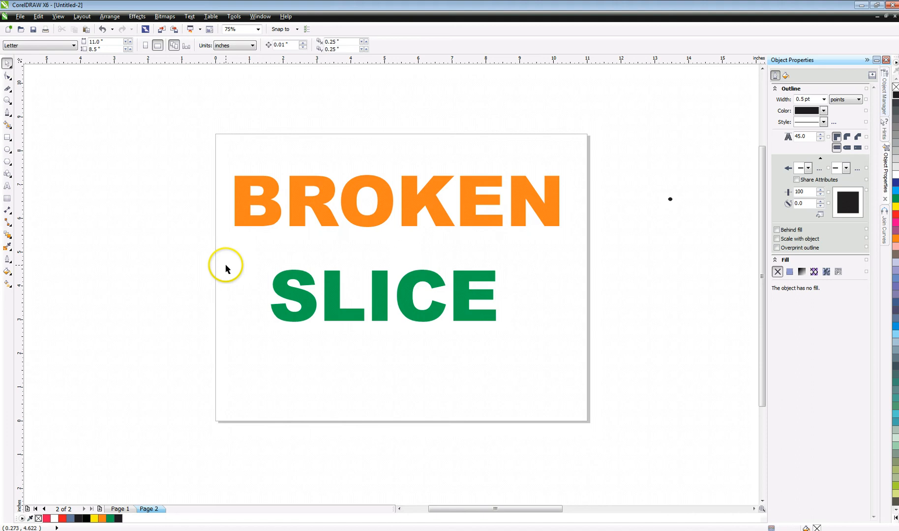
{"action": "mouse_move", "coordinate": [7, 148]}
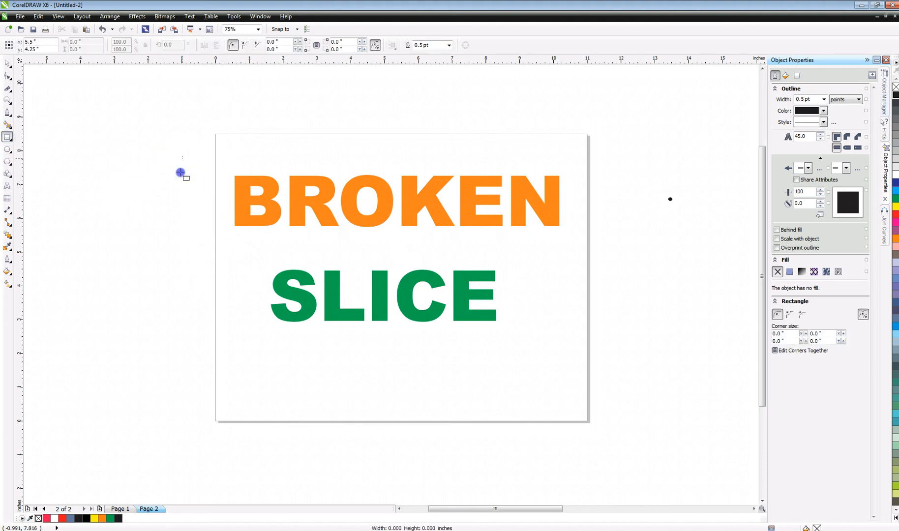
- Draw a small square left of BROKEN, stack copies below, and select all three
{"action": "left_click_drag", "start_coordinate": [181, 172], "coordinate": [210, 192]}
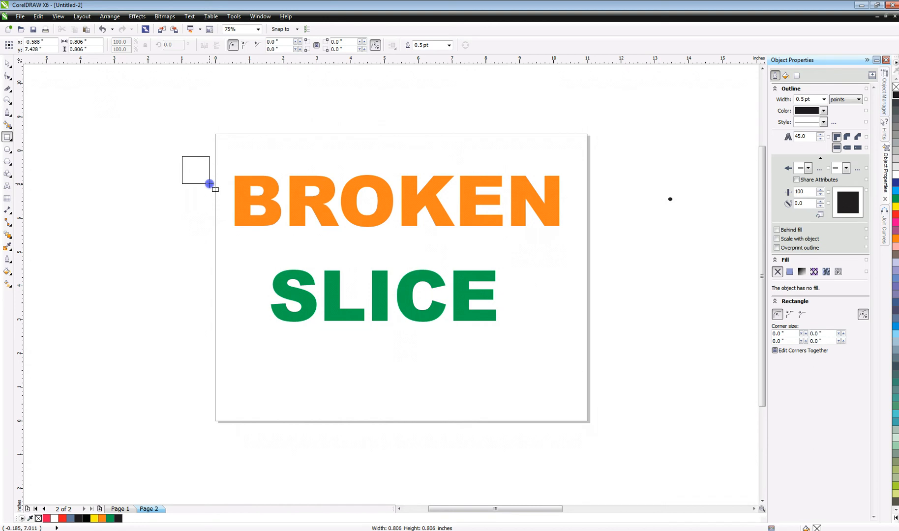
{"action": "left_click_drag", "start_coordinate": [209, 183], "coordinate": [210, 189]}
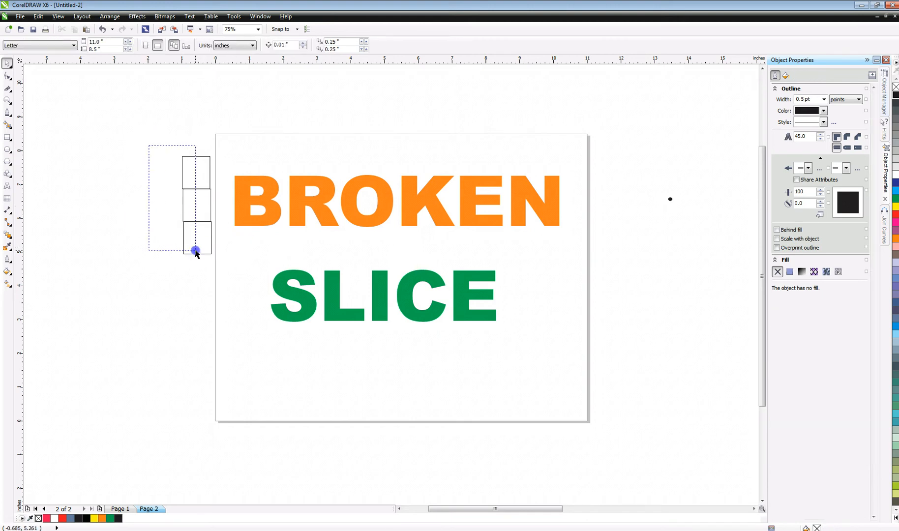
{"action": "left_click", "coordinate": [196, 250]}
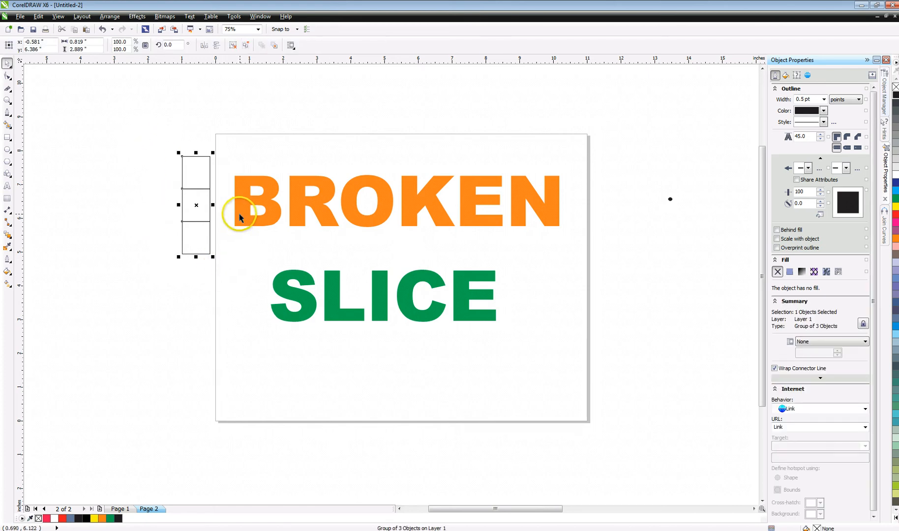
{"action": "mouse_move", "coordinate": [191, 213]}
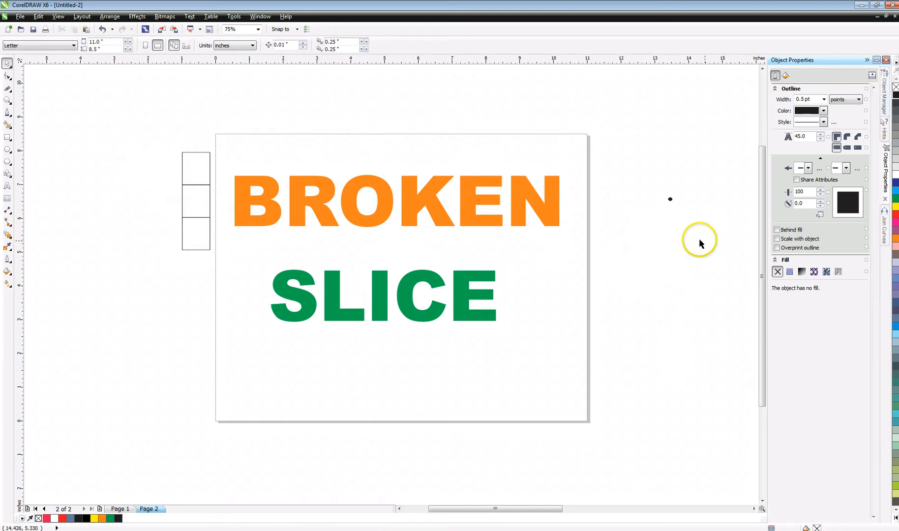
{"action": "mouse_move", "coordinate": [656, 223]}
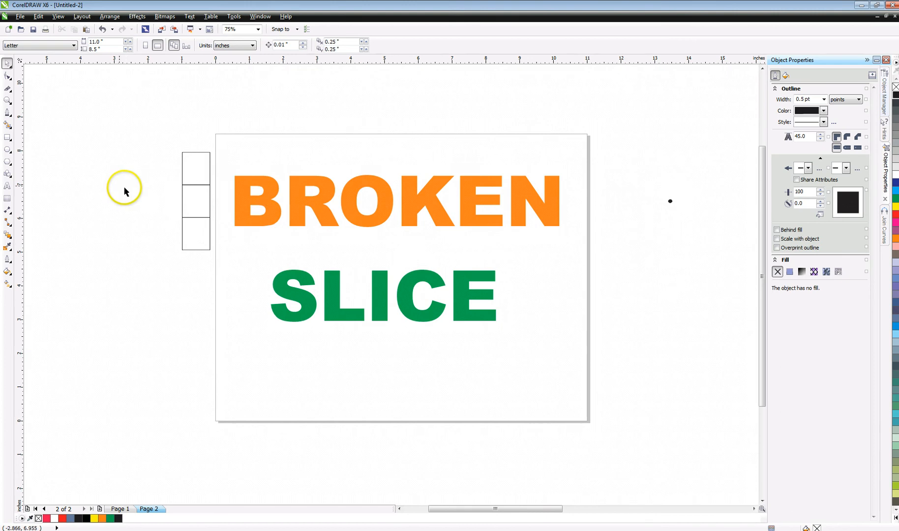
- Draw 2-point lines from the square column's right-edge corners, all ending on the black dot
{"action": "left_click", "coordinate": [183, 197]}
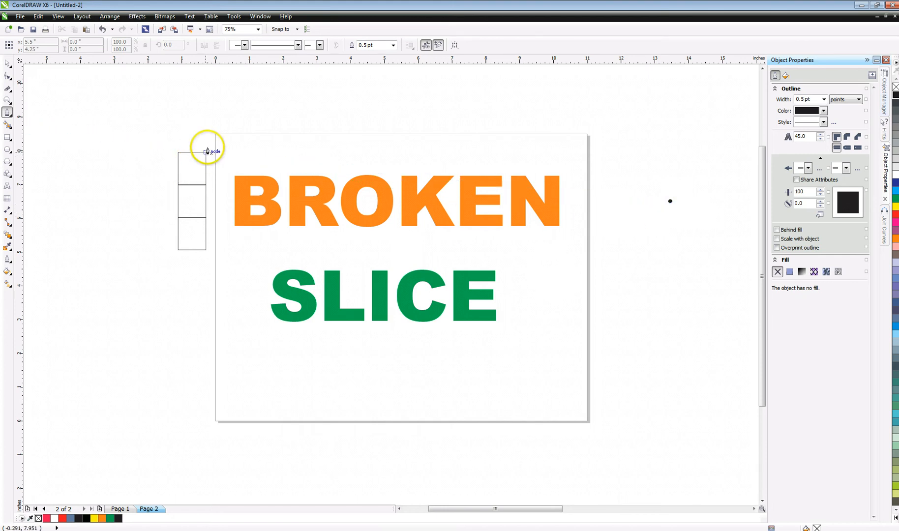
{"action": "left_click_drag", "start_coordinate": [205, 151], "coordinate": [670, 201]}
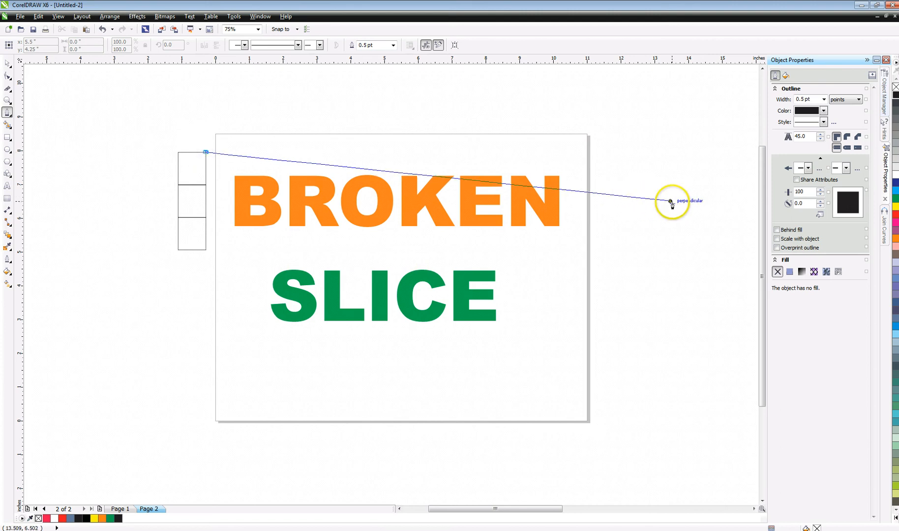
{"action": "left_click", "coordinate": [670, 202]}
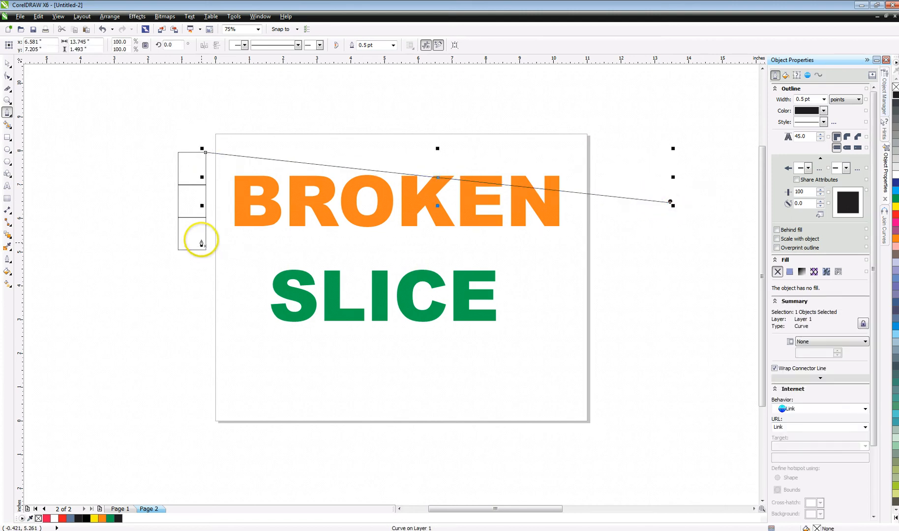
{"action": "mouse_move", "coordinate": [633, 250]}
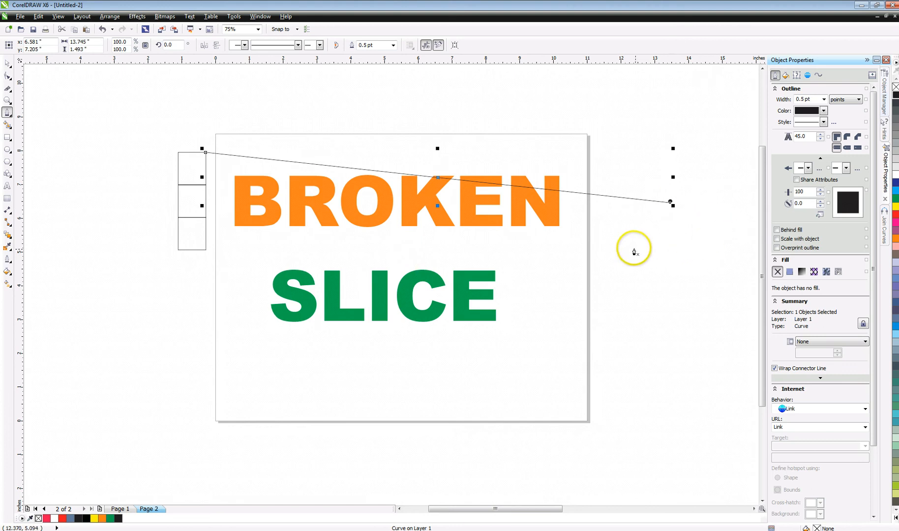
{"action": "mouse_move", "coordinate": [203, 185]}
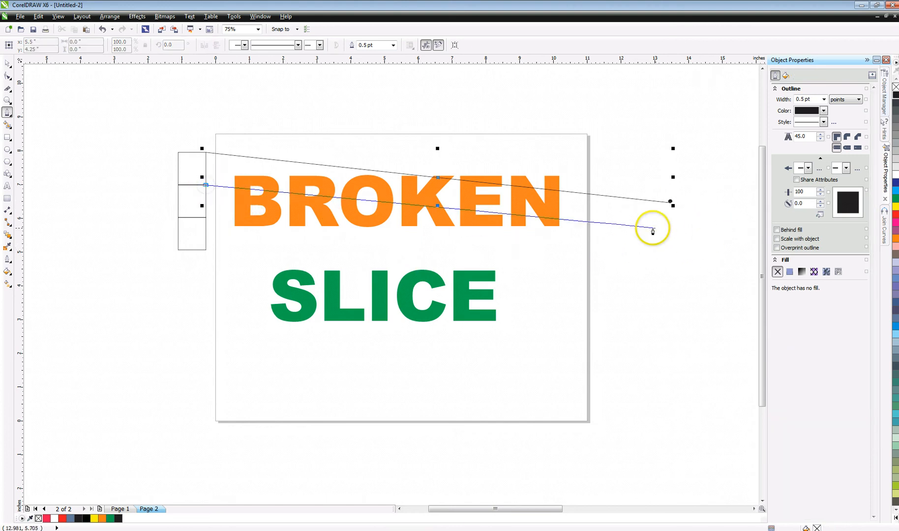
{"action": "left_click_drag", "start_coordinate": [652, 230], "coordinate": [669, 203]}
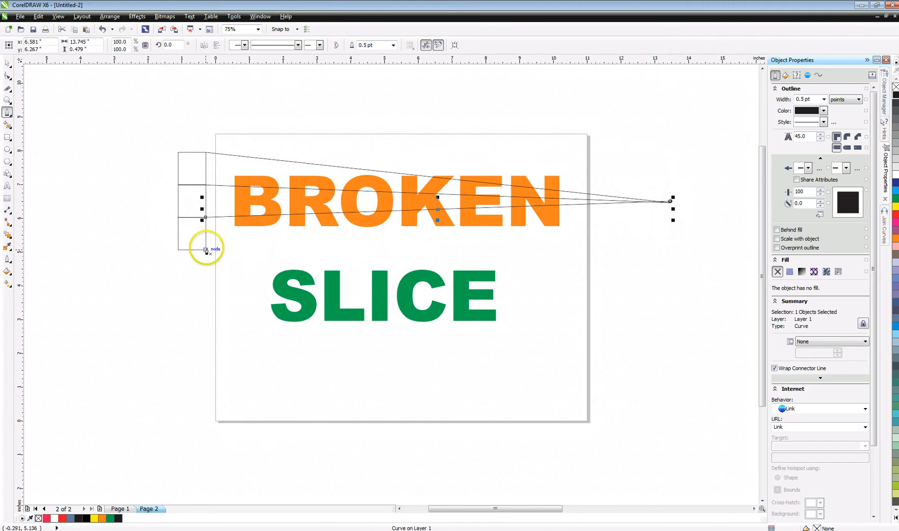
{"action": "left_click_drag", "start_coordinate": [205, 250], "coordinate": [626, 222]}
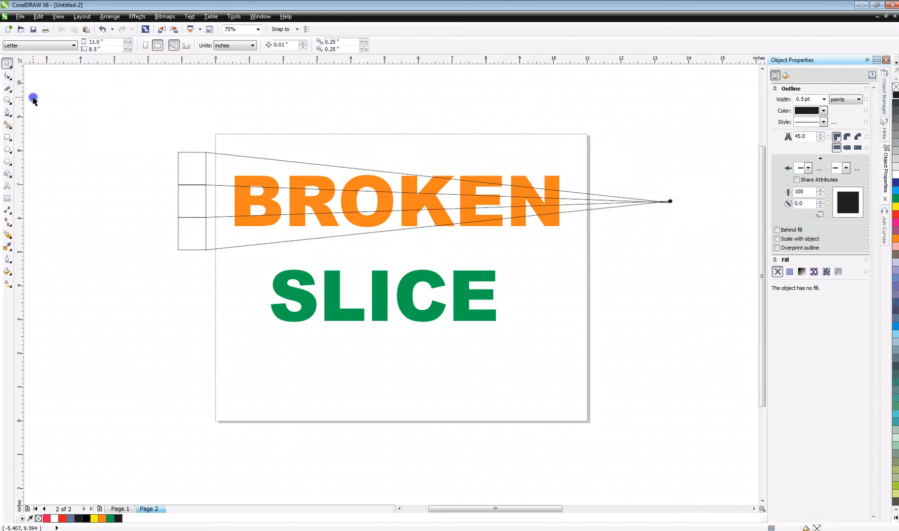
{"action": "left_click", "coordinate": [185, 185]}
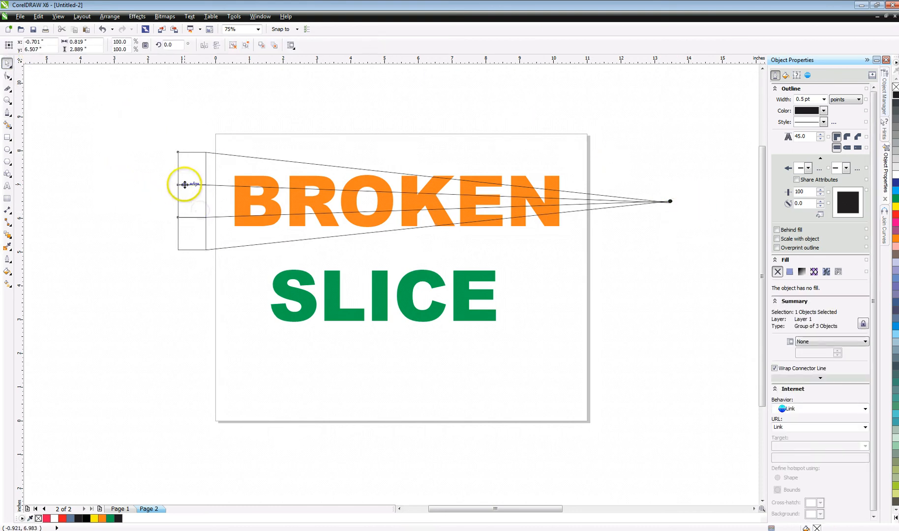
{"action": "left_click", "coordinate": [191, 200]}
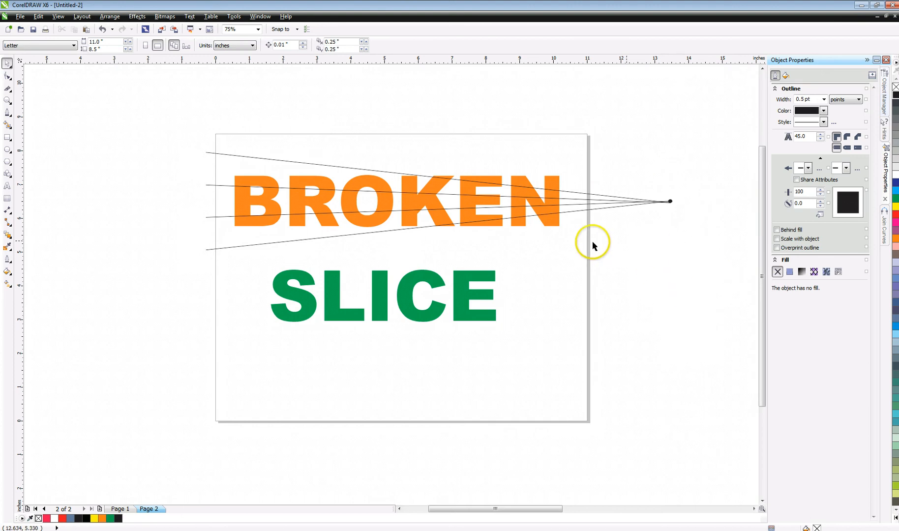
{"action": "mouse_move", "coordinate": [137, 183]}
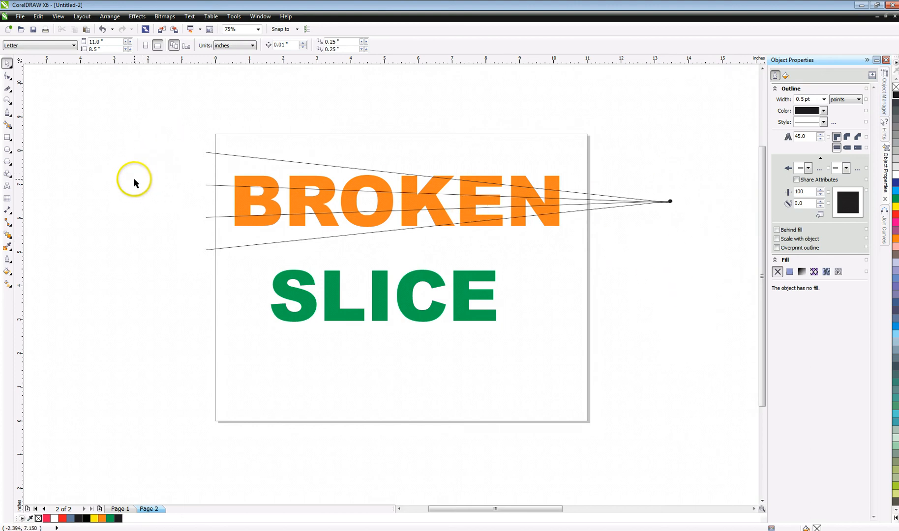
{"action": "mouse_move", "coordinate": [639, 241]}
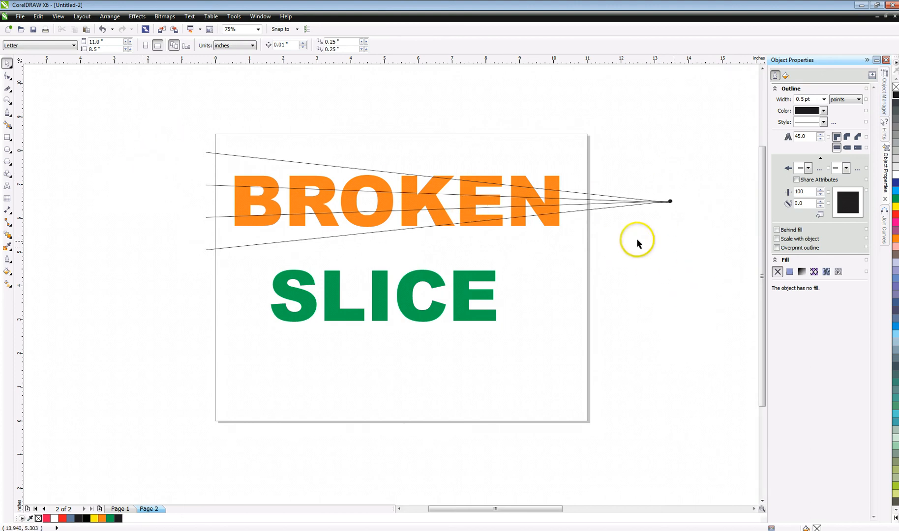
{"action": "mouse_move", "coordinate": [47, 197]}
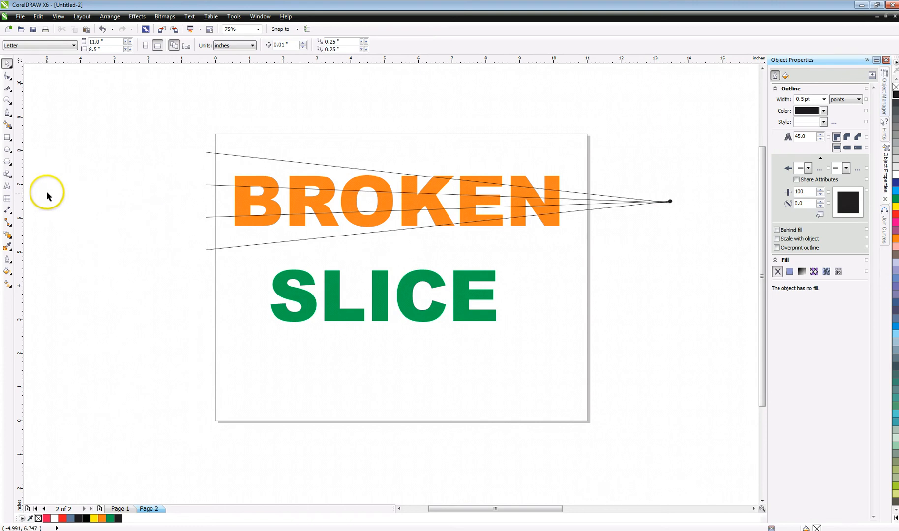
{"action": "mouse_move", "coordinate": [38, 192]}
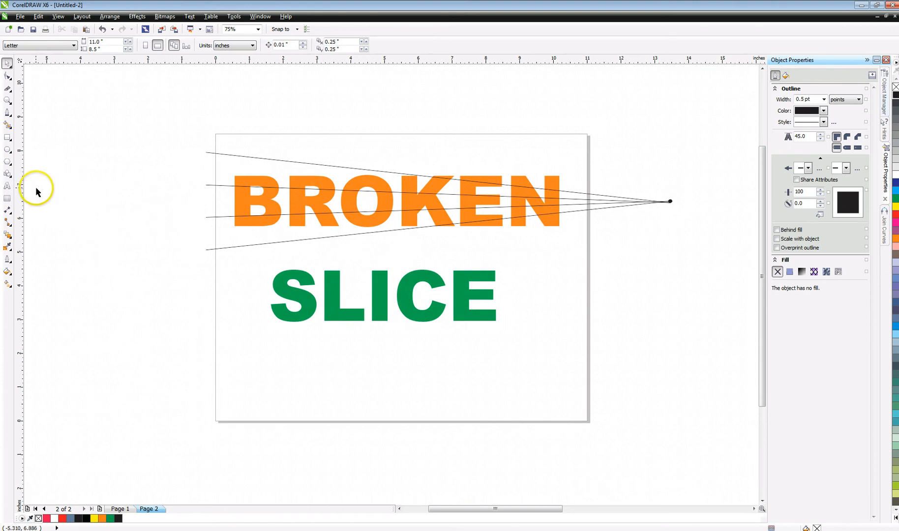
{"action": "mouse_move", "coordinate": [7, 137]}
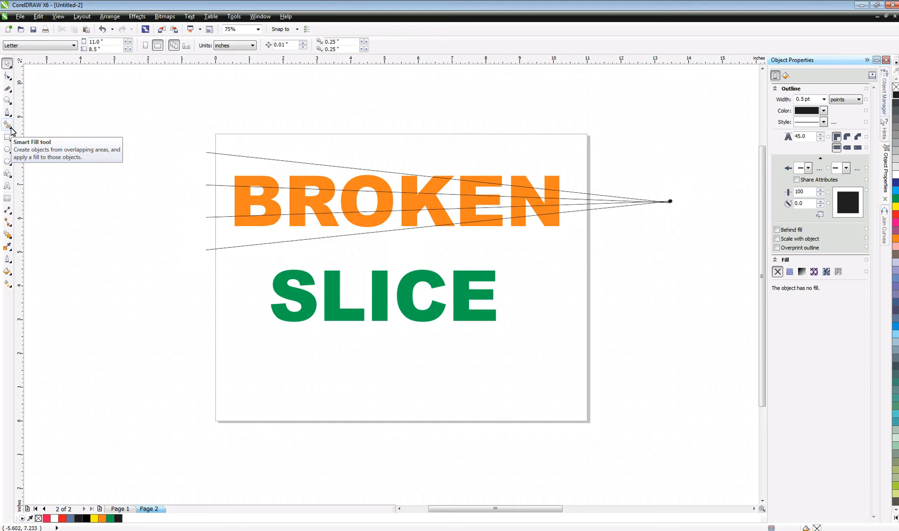
- Smart Fill the BROKEN regions between converging lines, creating the top band of B, R, O
{"action": "left_click", "coordinate": [8, 126]}
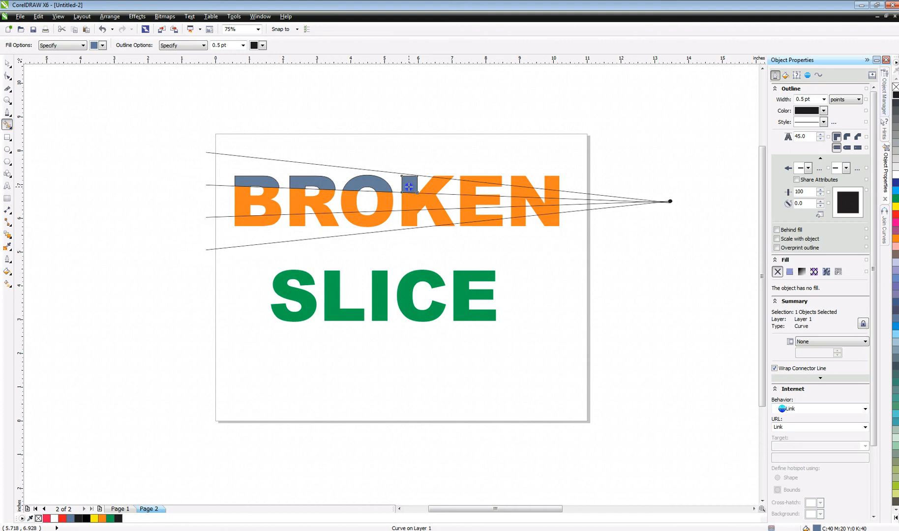
{"action": "mouse_move", "coordinate": [447, 186]}
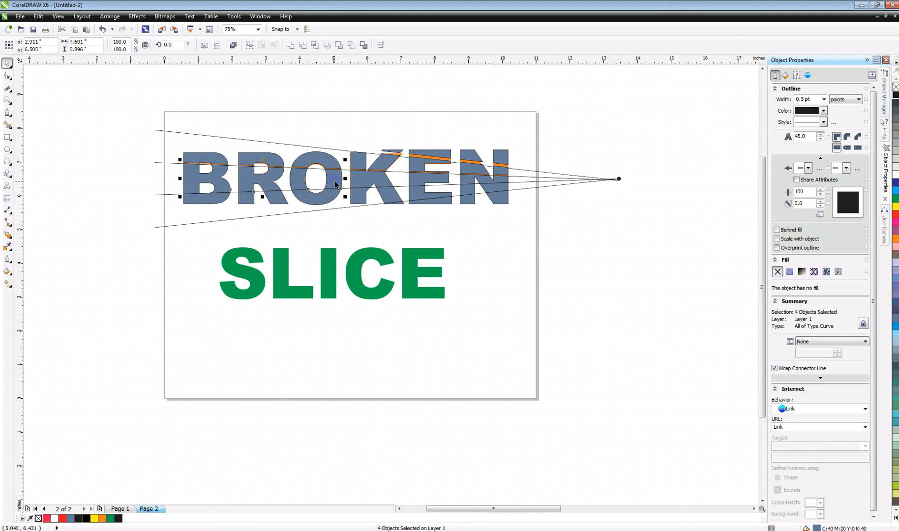
- Shift-select the blue-grey BROKEN fragments and zoom to 150% to inspect them
{"action": "left_click", "coordinate": [399, 183]}
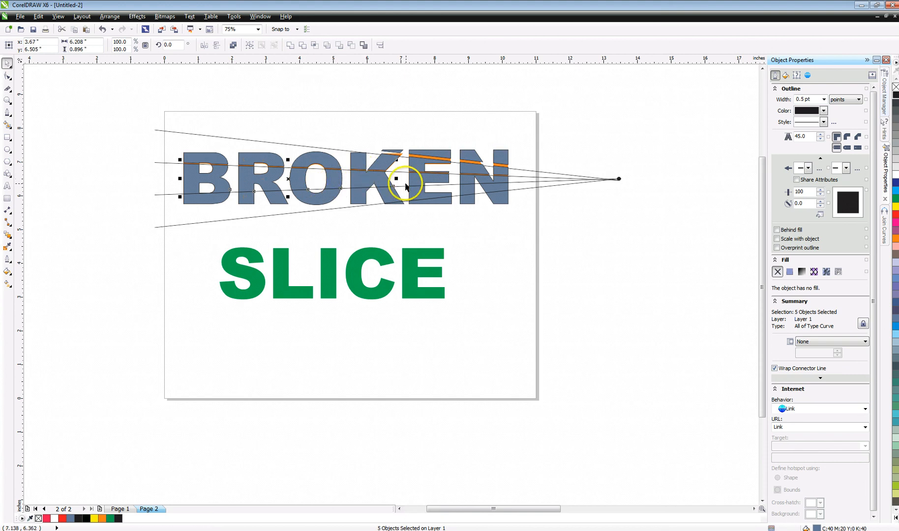
{"action": "left_click", "coordinate": [464, 181]}
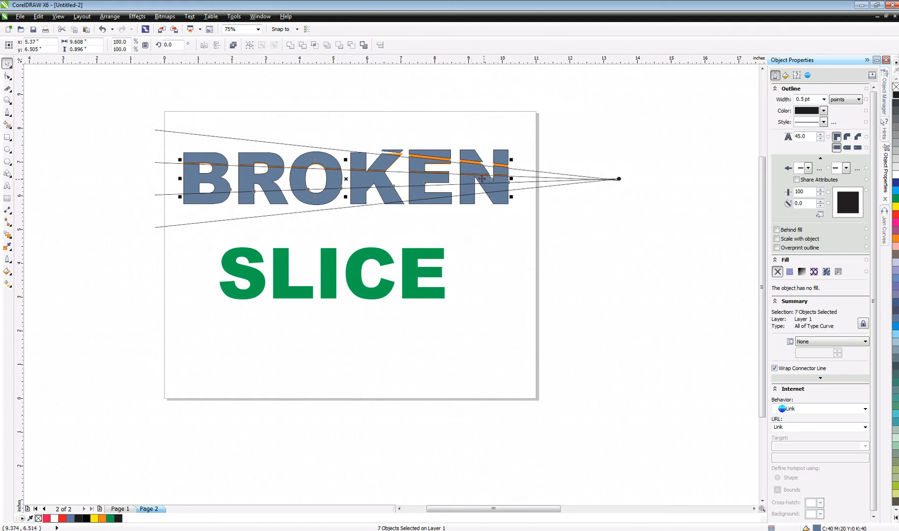
{"action": "left_click", "coordinate": [462, 195]}
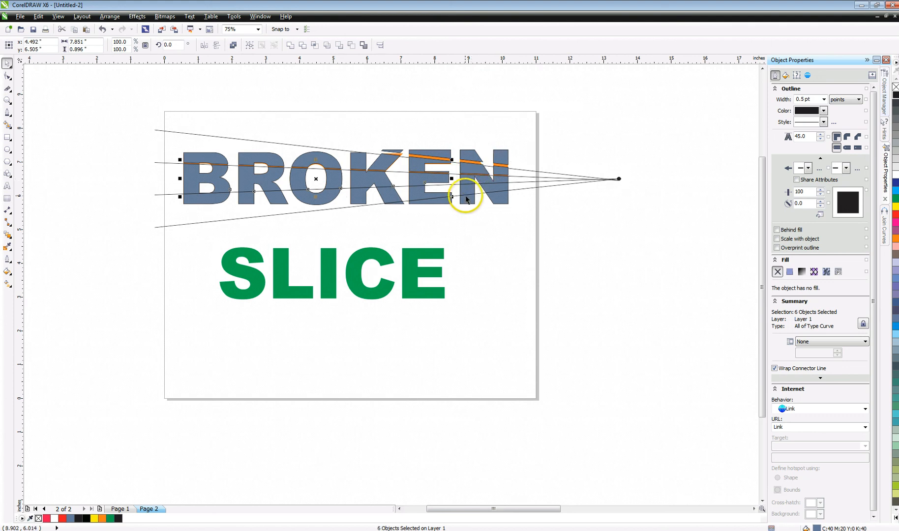
{"action": "type", "text": "150"}
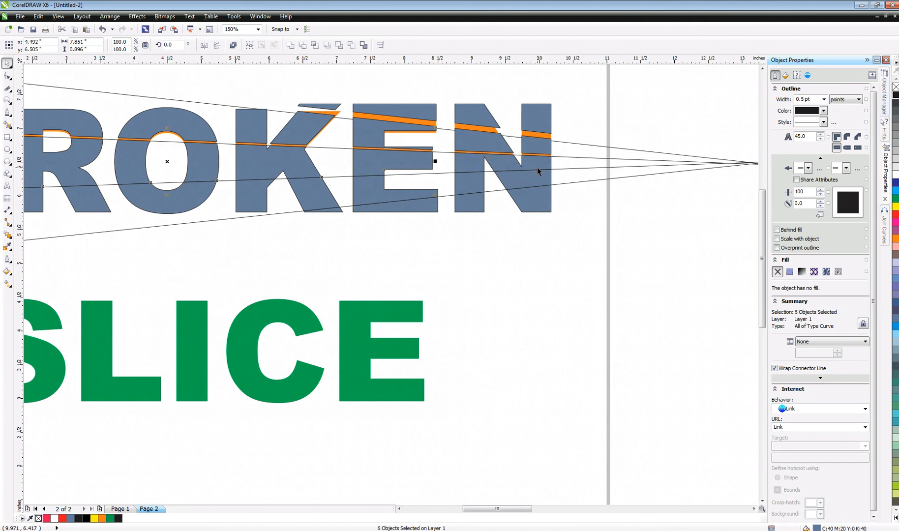
{"action": "left_click", "coordinate": [530, 189]}
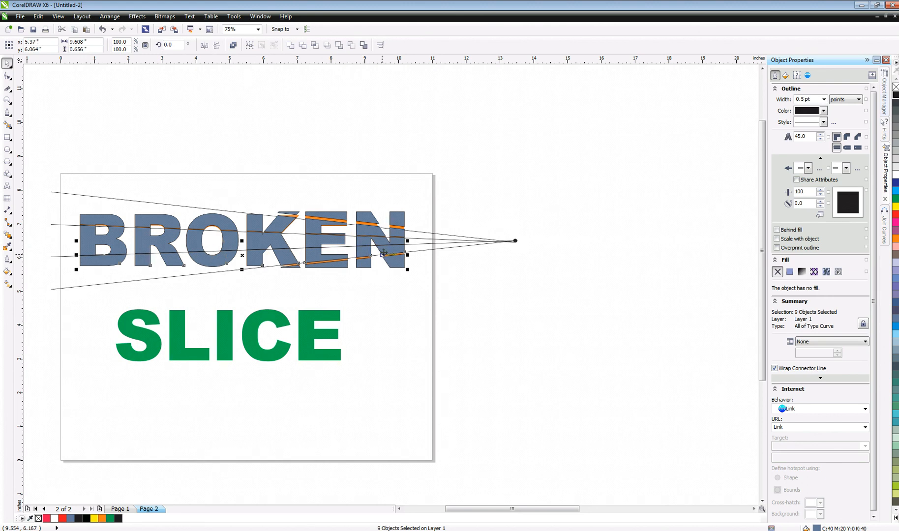
- Select the converging lines and the orange original text, then delete them
{"action": "left_click", "coordinate": [513, 240]}
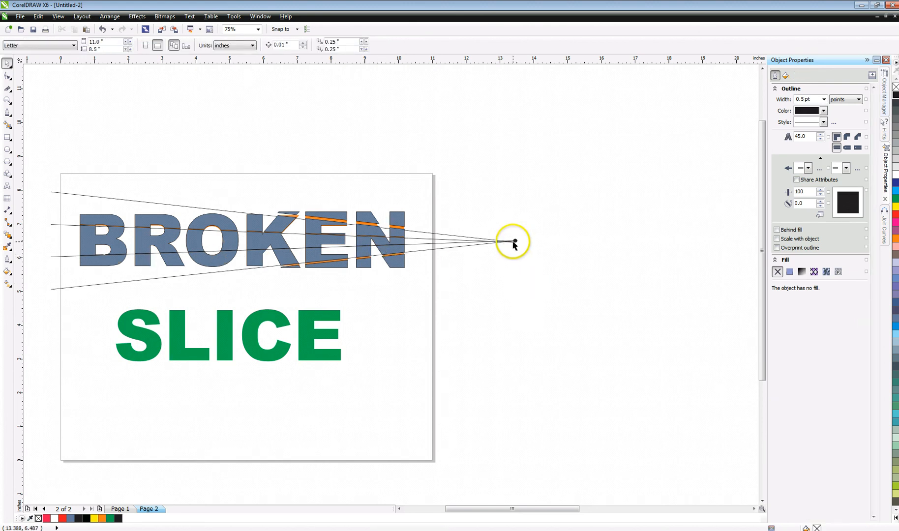
{"action": "left_click", "coordinate": [514, 241]}
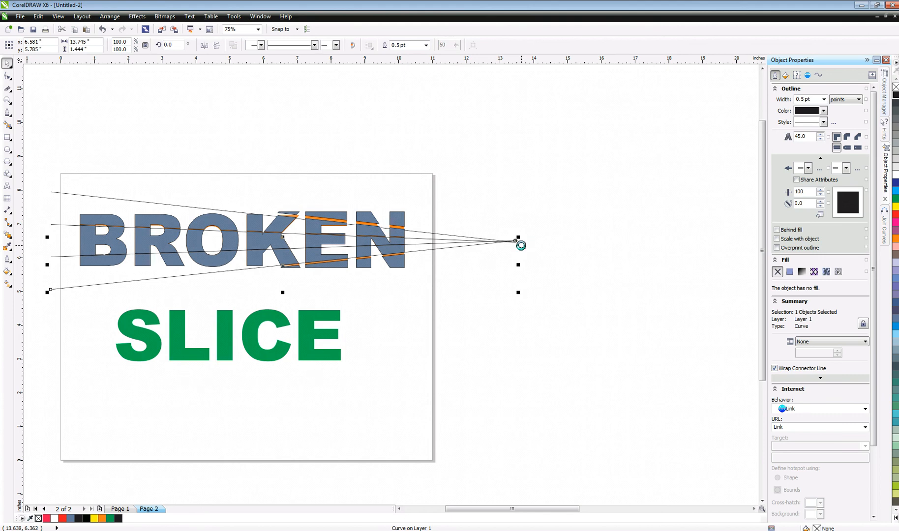
{"action": "left_click_drag", "start_coordinate": [519, 244], "coordinate": [512, 239]}
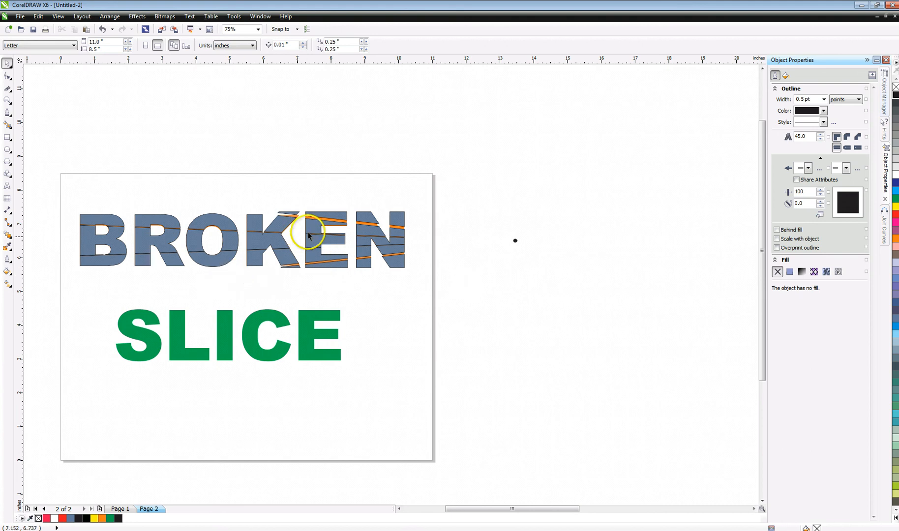
{"action": "mouse_move", "coordinate": [86, 209]}
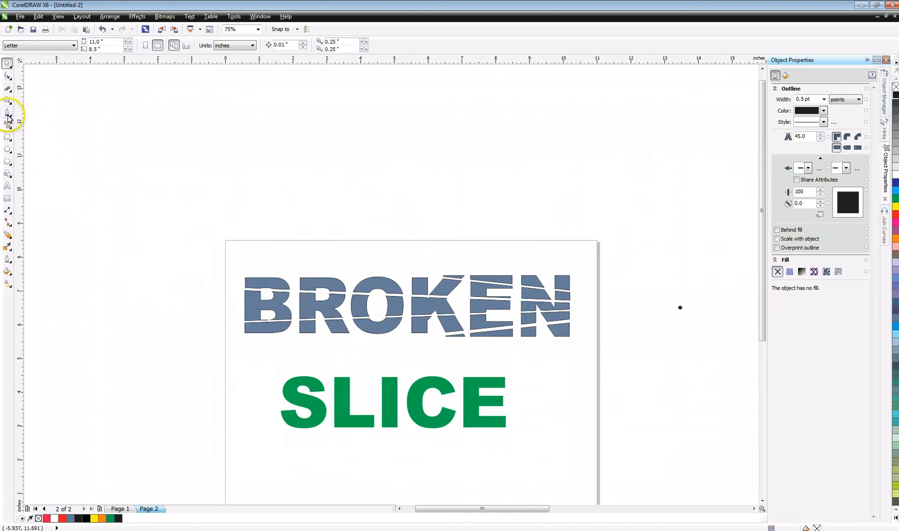
- Draw a horizontal line across SLICE and Smart Fill the letter areas above and below
{"action": "left_click", "coordinate": [8, 115]}
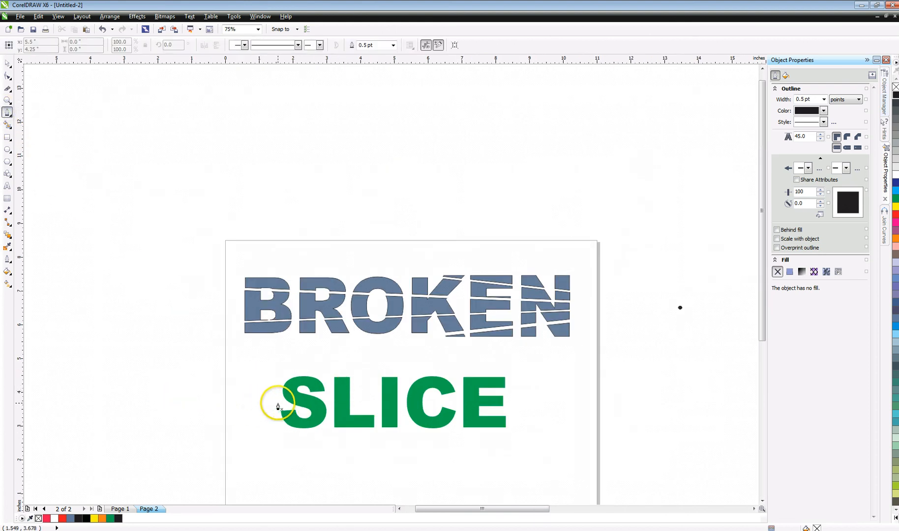
{"action": "left_click_drag", "start_coordinate": [278, 404], "coordinate": [545, 404]}
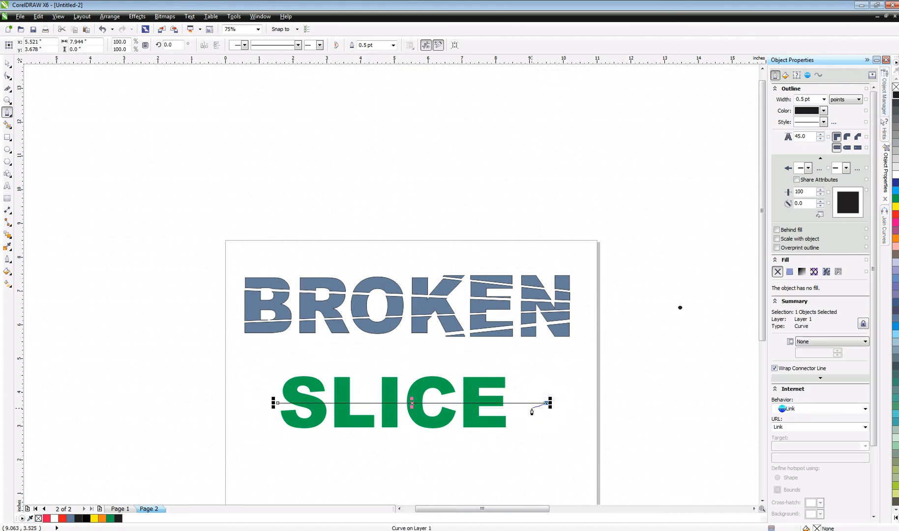
{"action": "mouse_move", "coordinate": [32, 110]}
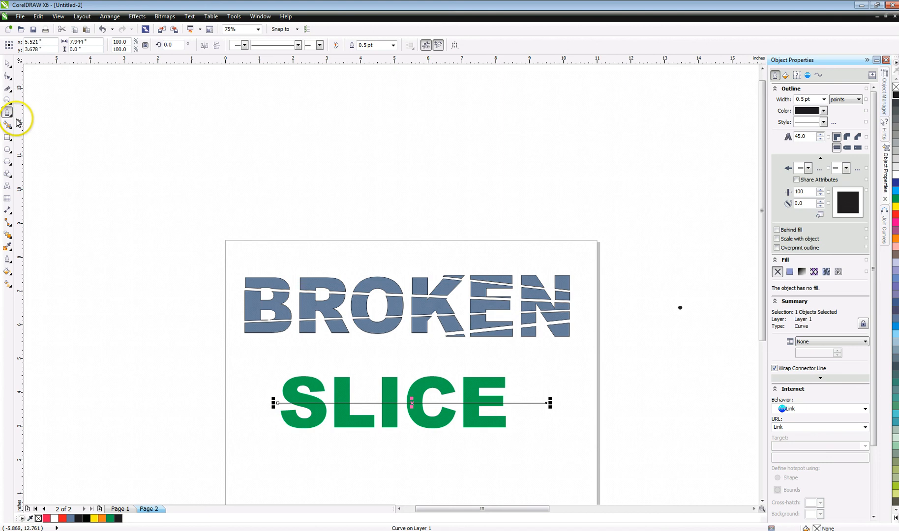
{"action": "left_click", "coordinate": [7, 112]}
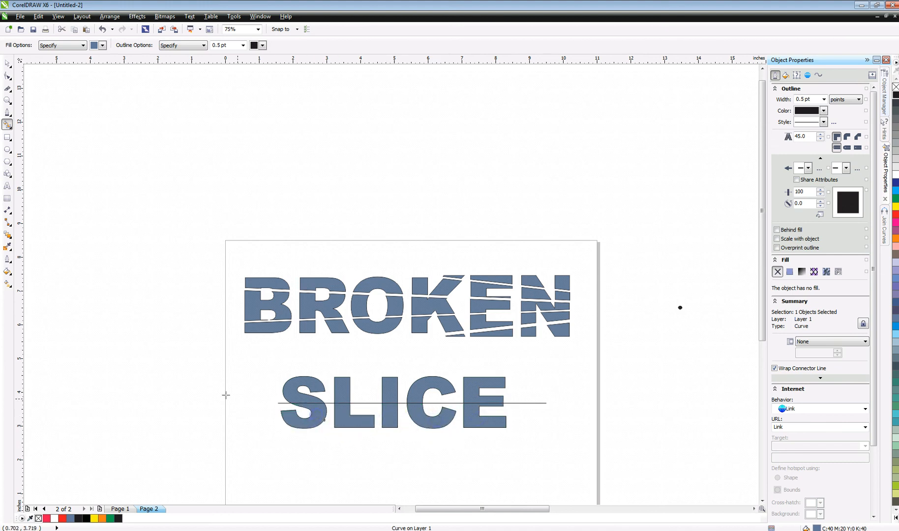
- Select the horizontal line and the green original SLICE text, then delete them
{"action": "left_click", "coordinate": [302, 415]}
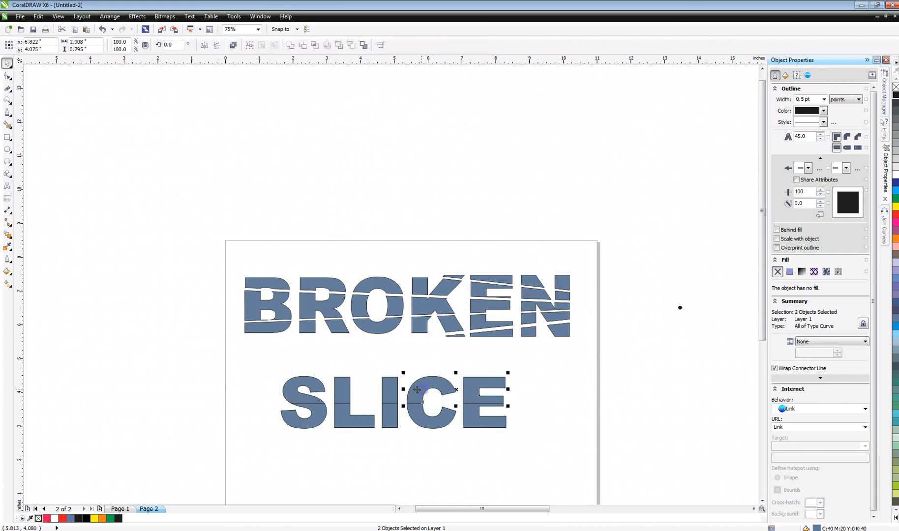
{"action": "left_click", "coordinate": [305, 390]}
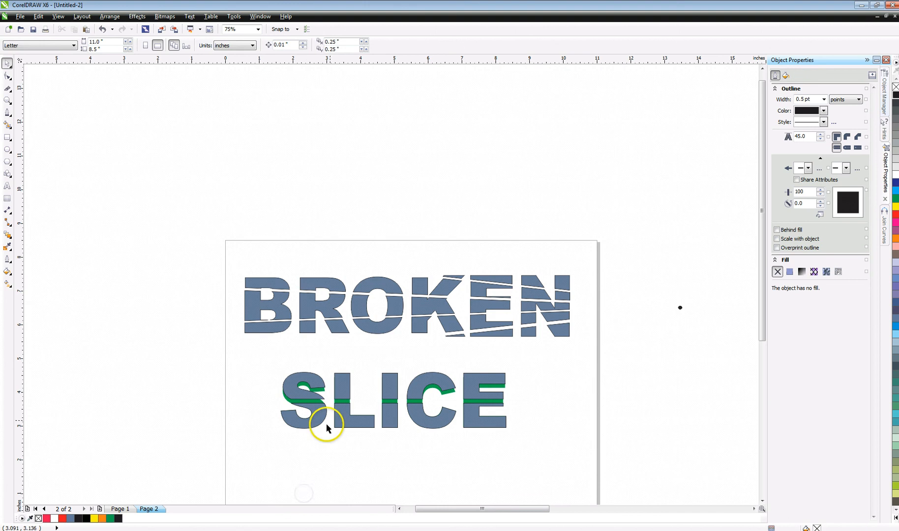
{"action": "left_click", "coordinate": [327, 425]}
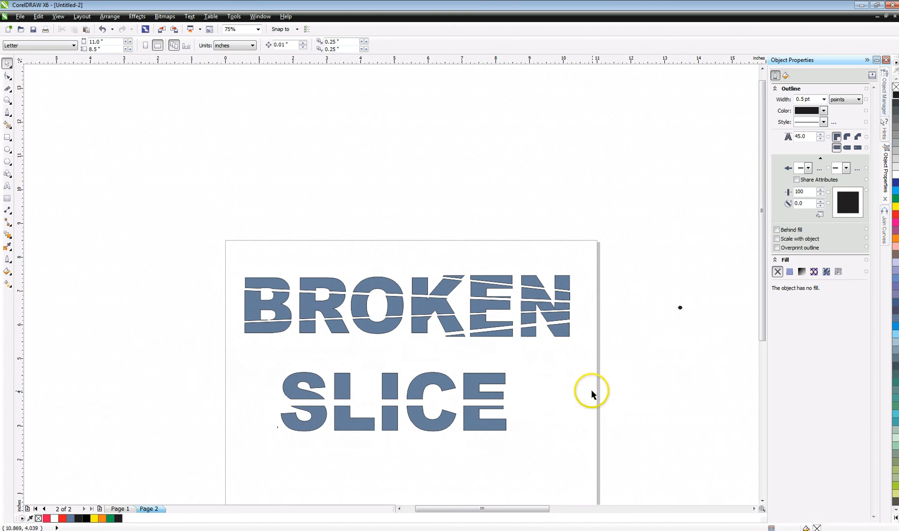
{"action": "mouse_move", "coordinate": [345, 289]}
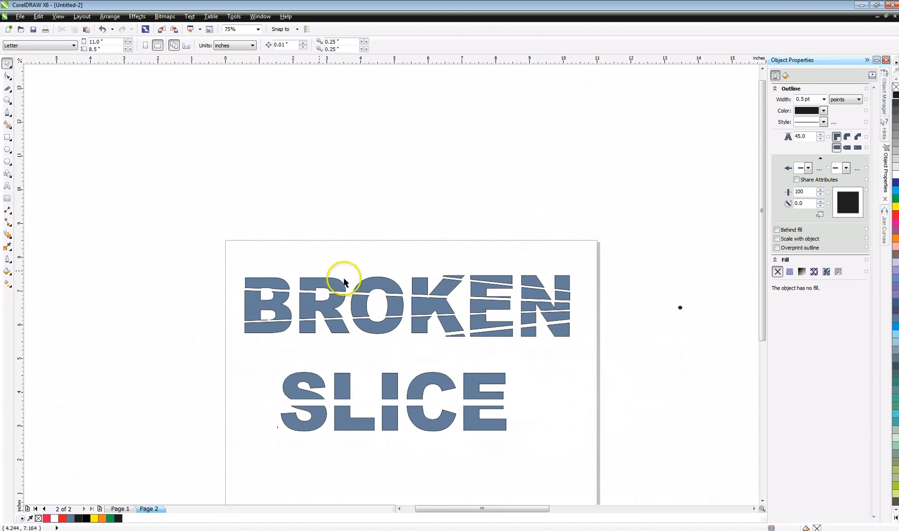
- Color all BROKEN and SLICE pieces black, then select a BROKEN fragment group to shift
{"action": "left_click", "coordinate": [344, 281]}
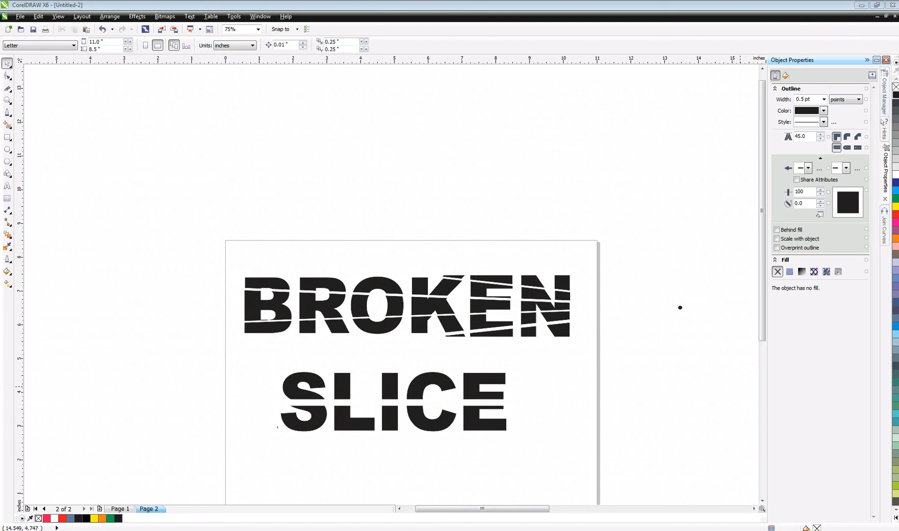
{"action": "mouse_move", "coordinate": [766, 353]}
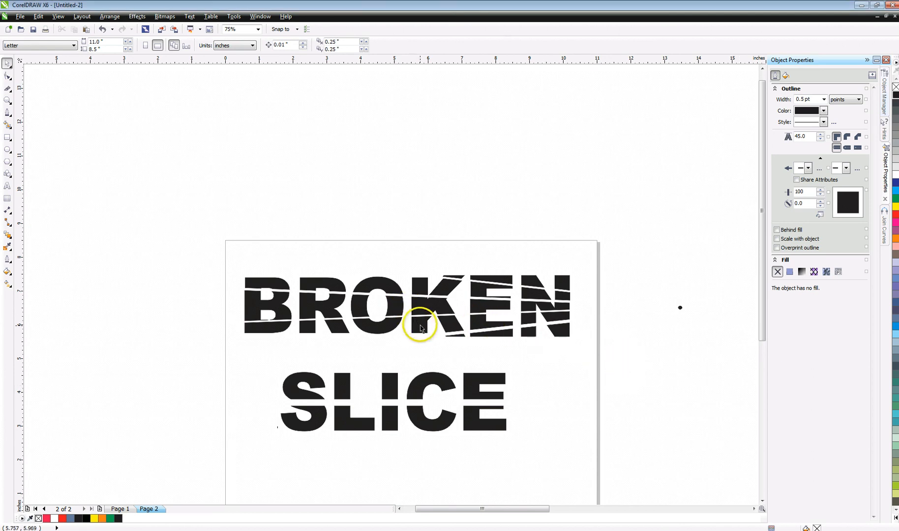
{"action": "left_click", "coordinate": [424, 329]}
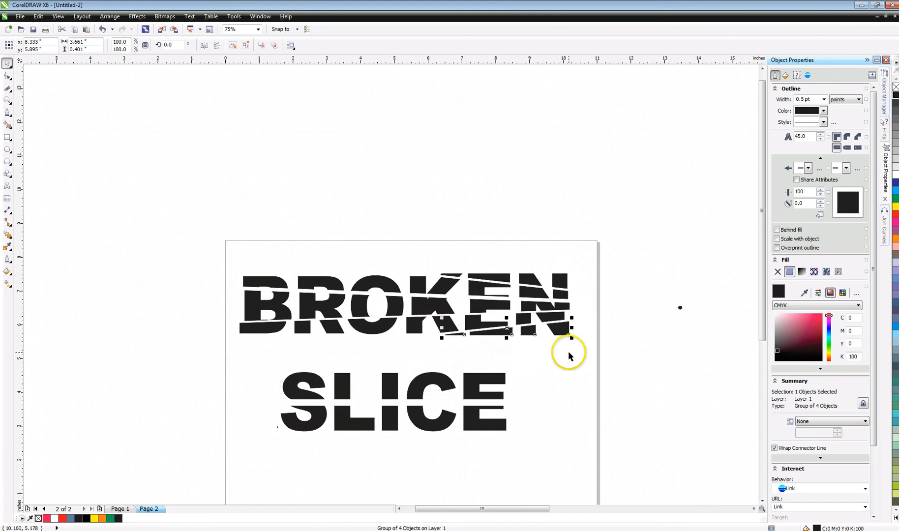
{"action": "mouse_move", "coordinate": [553, 313]}
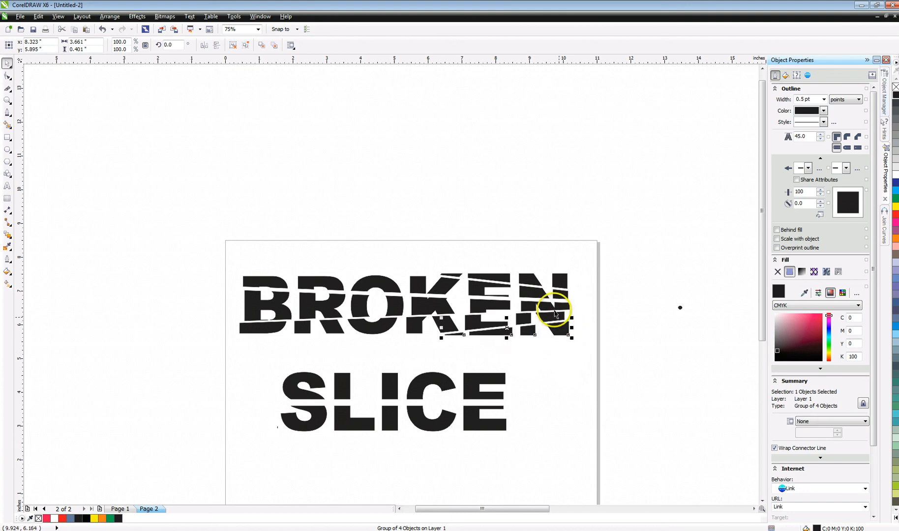